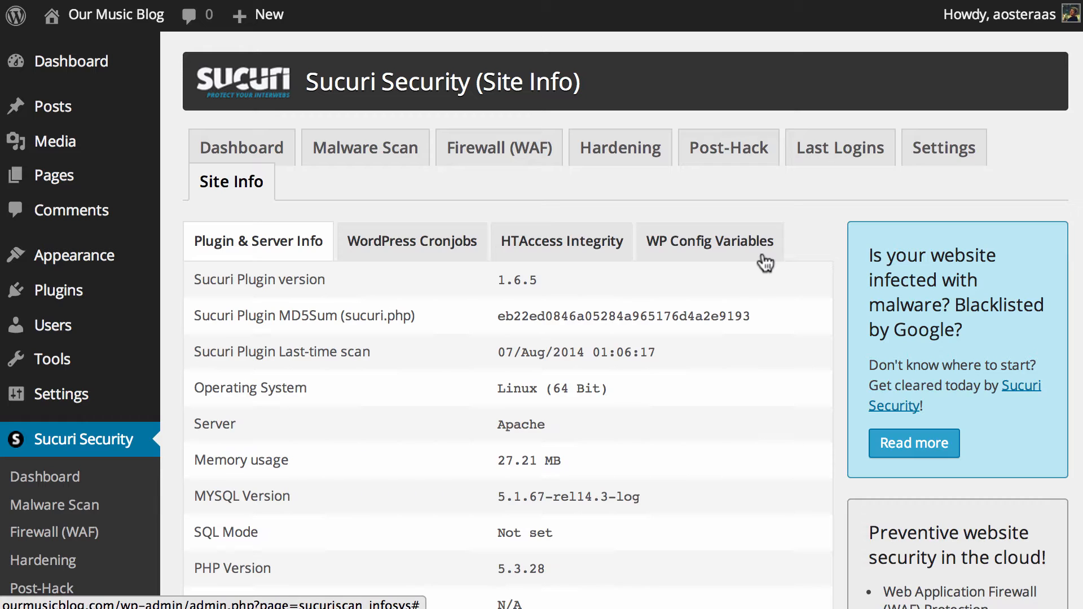
{"action": "mouse_move", "coordinate": [685, 336]}
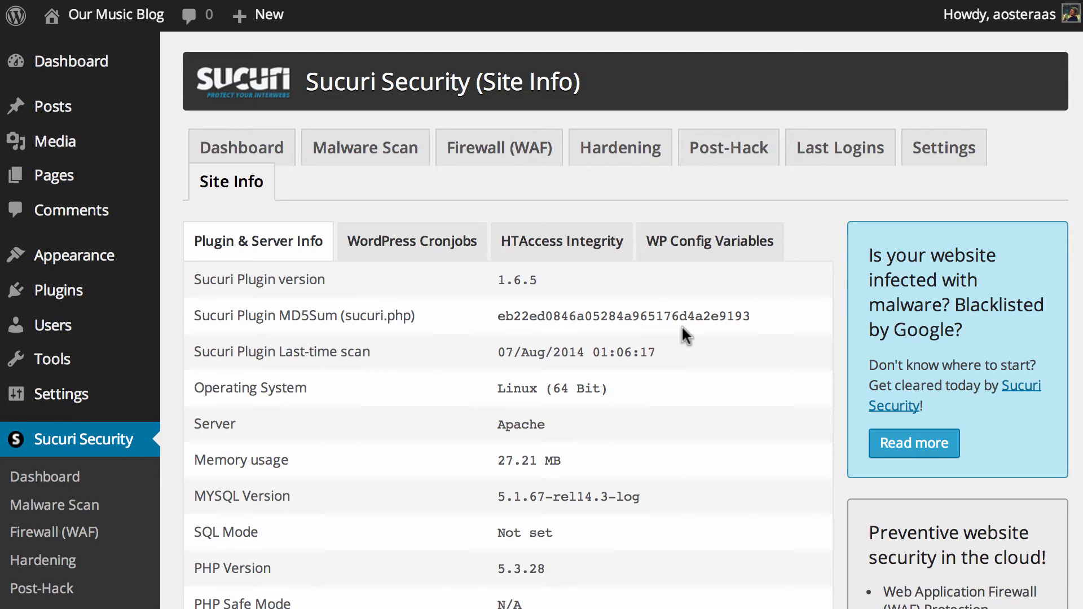
{"action": "mouse_move", "coordinate": [359, 436]}
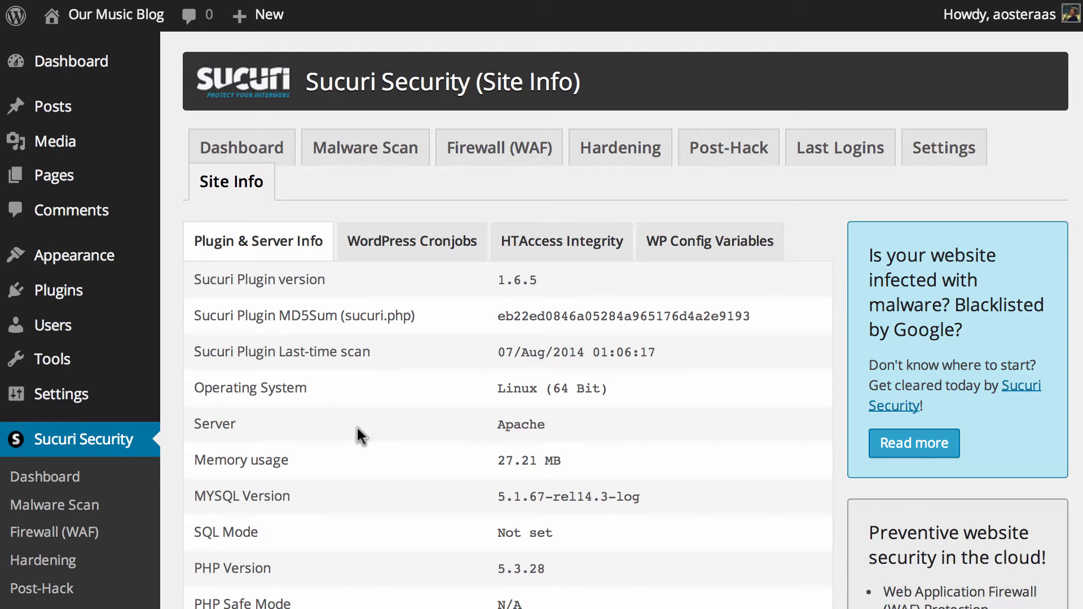
- Show the WordPress Cronjobs list with its six scheduled tasks, schedules, next due times and hooks
{"action": "scroll", "scroll_direction": "down", "scroll_amount": 3}
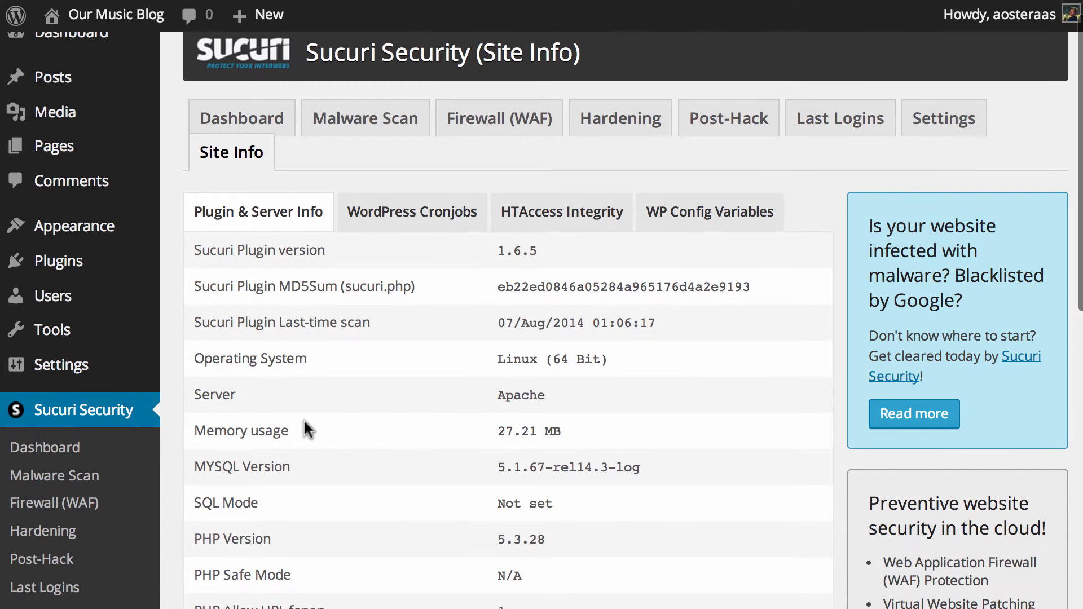
{"action": "scroll", "scroll_direction": "down", "scroll_amount": 3}
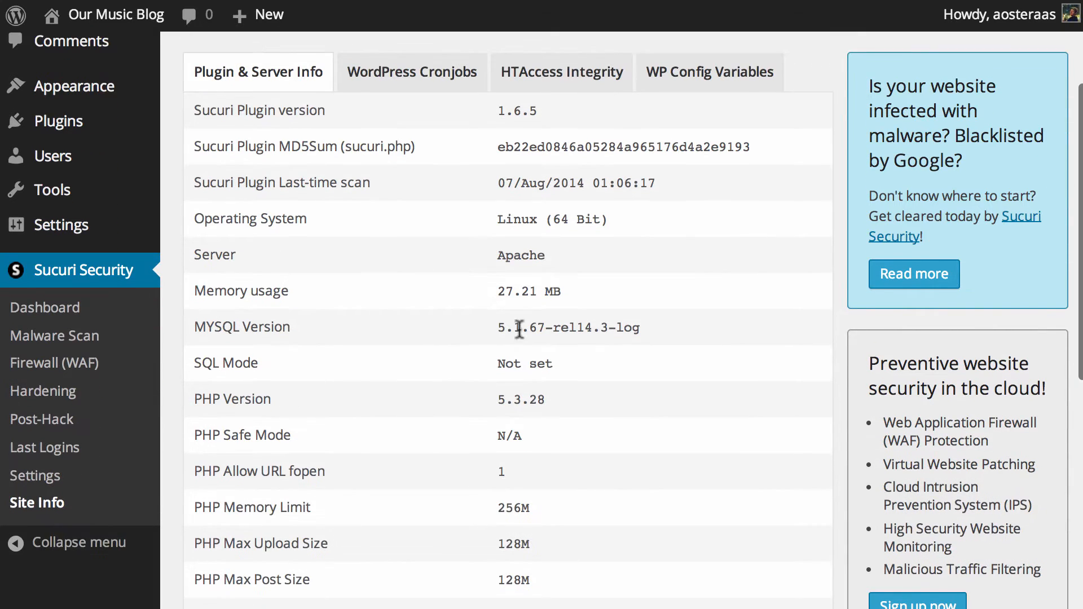
{"action": "mouse_move", "coordinate": [621, 377]}
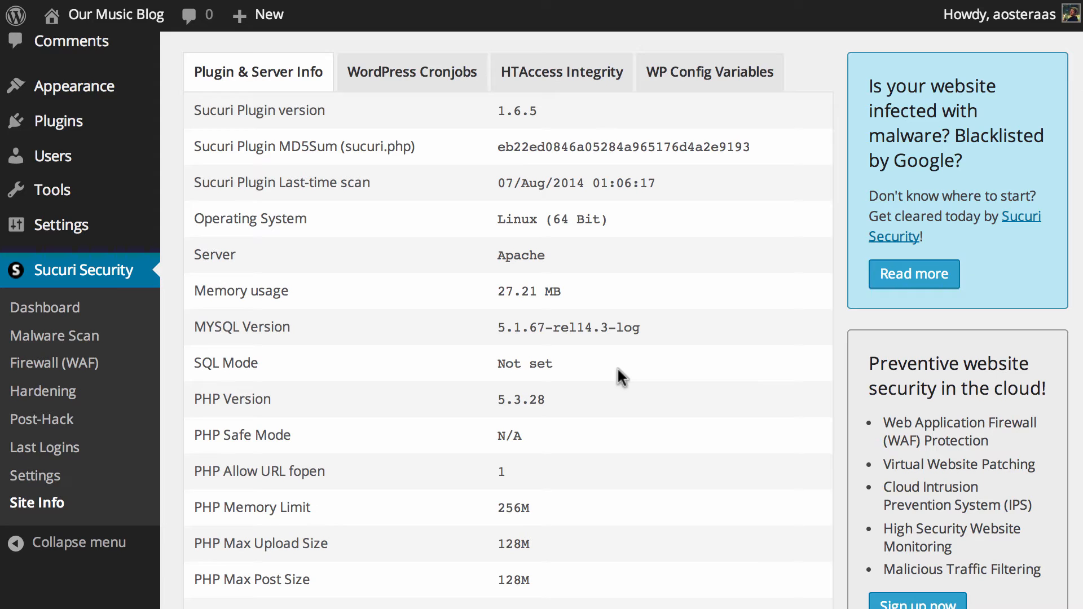
{"action": "scroll", "scroll_direction": "down", "scroll_amount": 3}
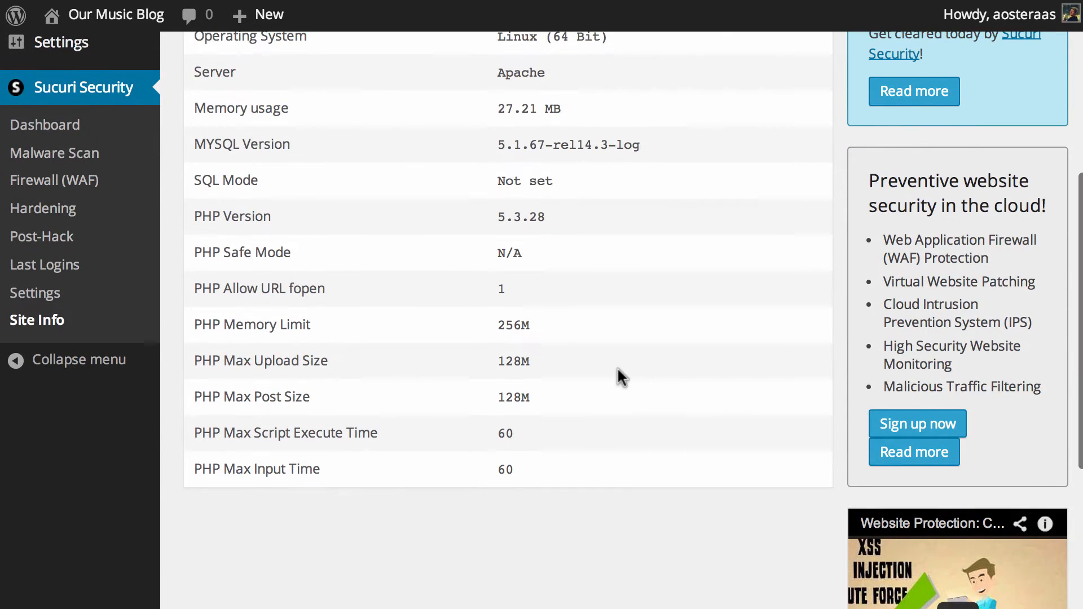
{"action": "mouse_move", "coordinate": [504, 300]}
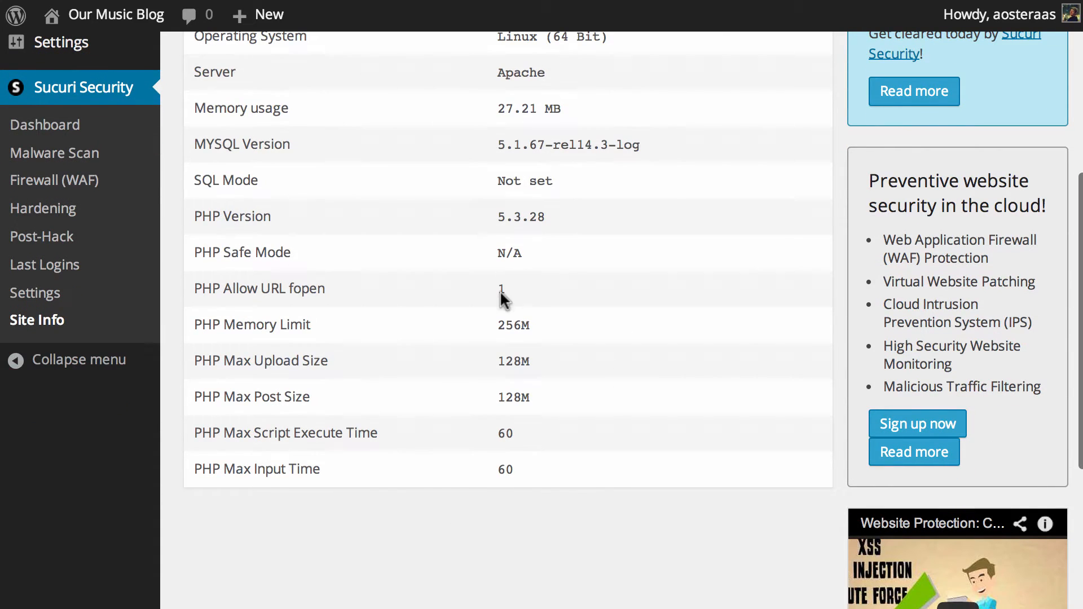
{"action": "mouse_move", "coordinate": [501, 306]}
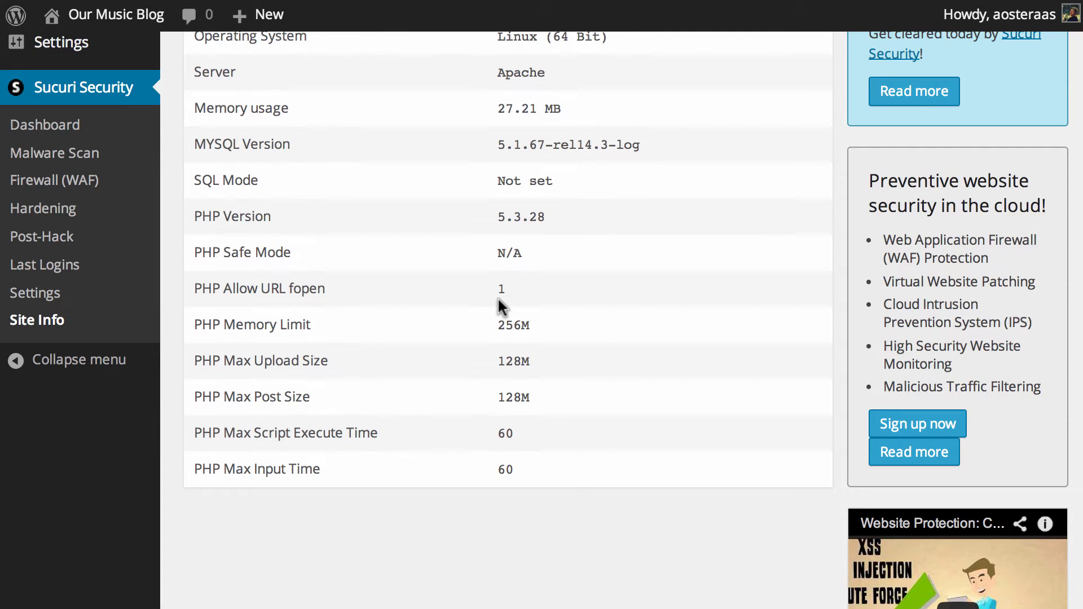
{"action": "mouse_move", "coordinate": [482, 297]}
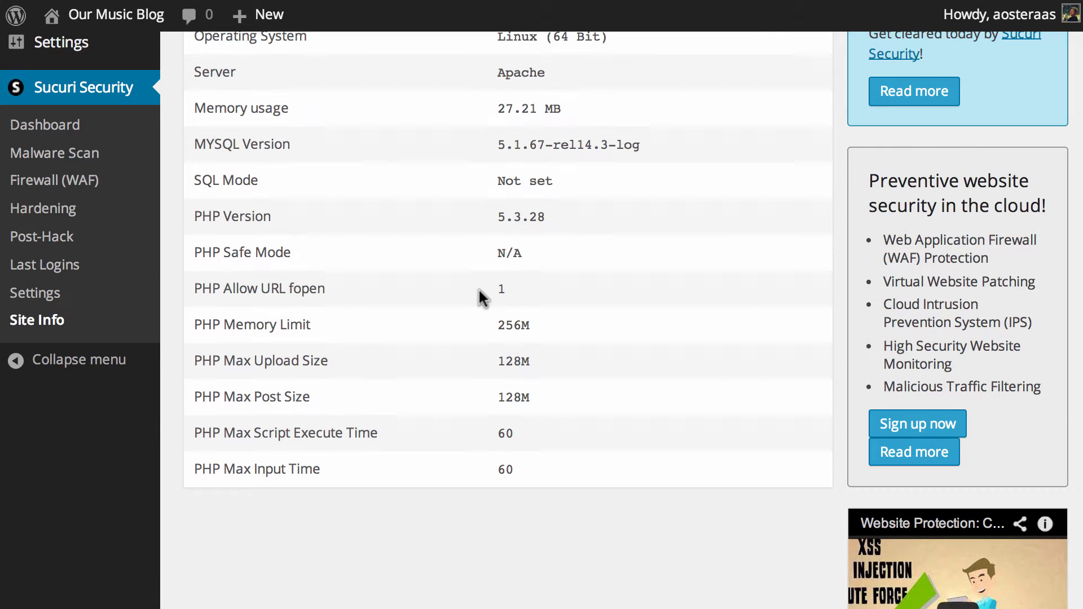
{"action": "left_click", "coordinate": [411, 241]}
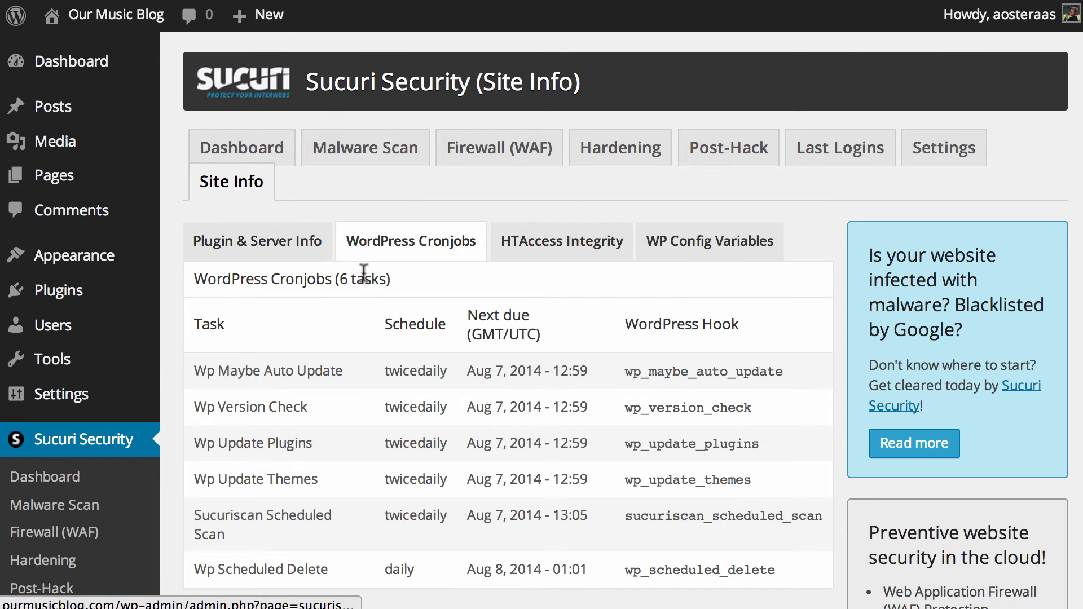
{"action": "scroll", "scroll_direction": "down", "scroll_amount": 3}
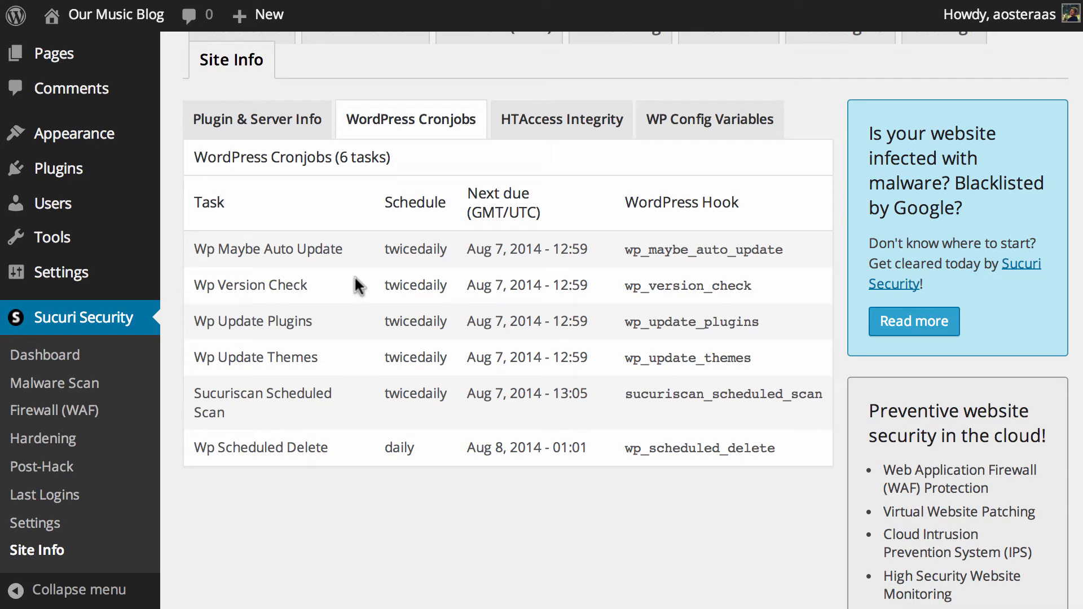
{"action": "mouse_move", "coordinate": [580, 247]}
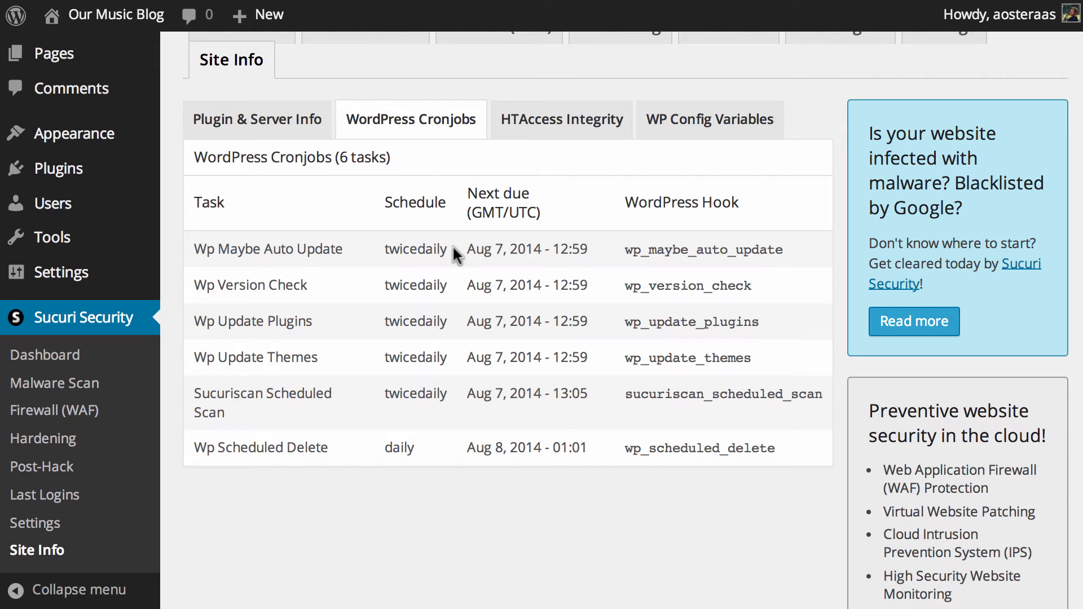
{"action": "mouse_move", "coordinate": [309, 289]}
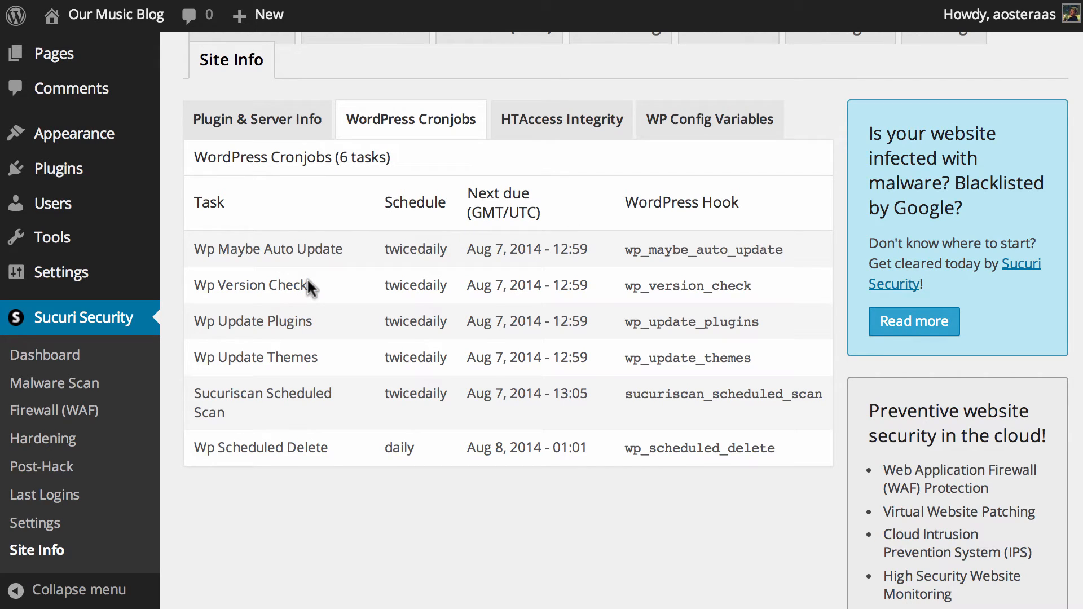
{"action": "mouse_move", "coordinate": [318, 342]}
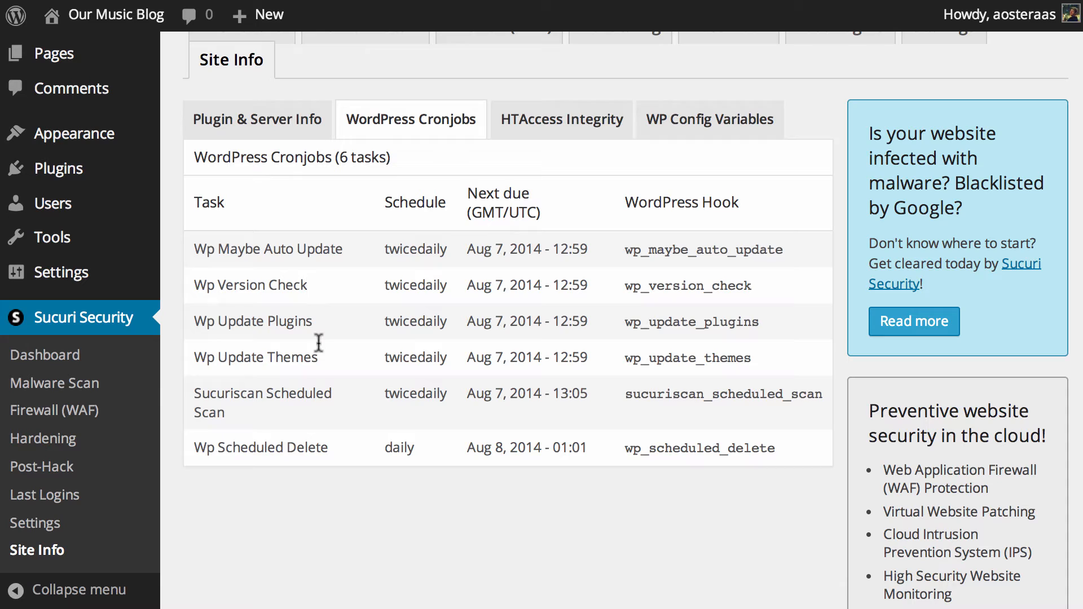
{"action": "mouse_move", "coordinate": [405, 413]}
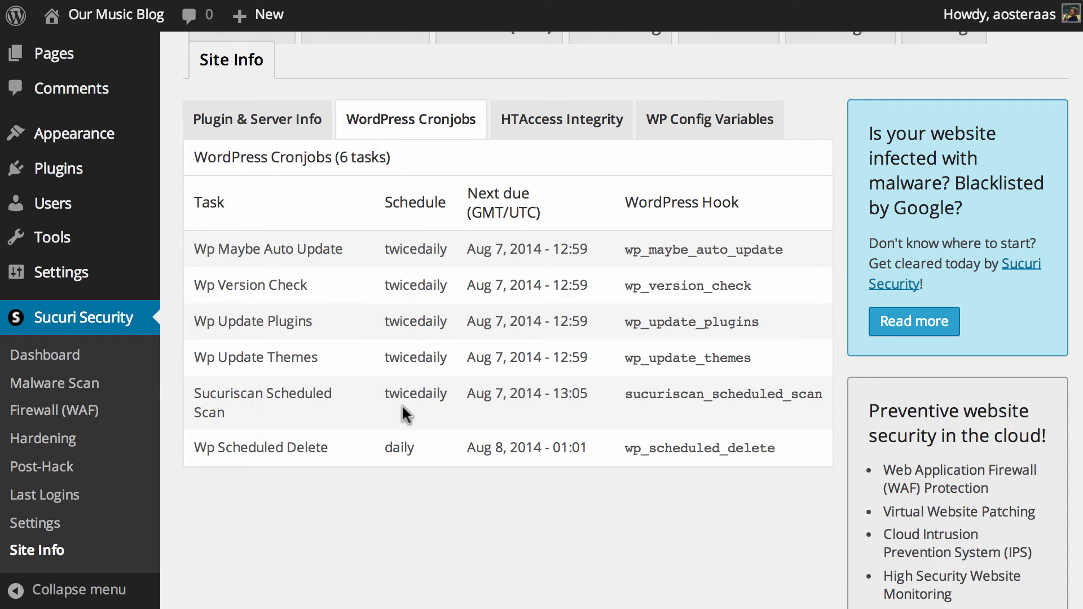
{"action": "mouse_move", "coordinate": [442, 290]}
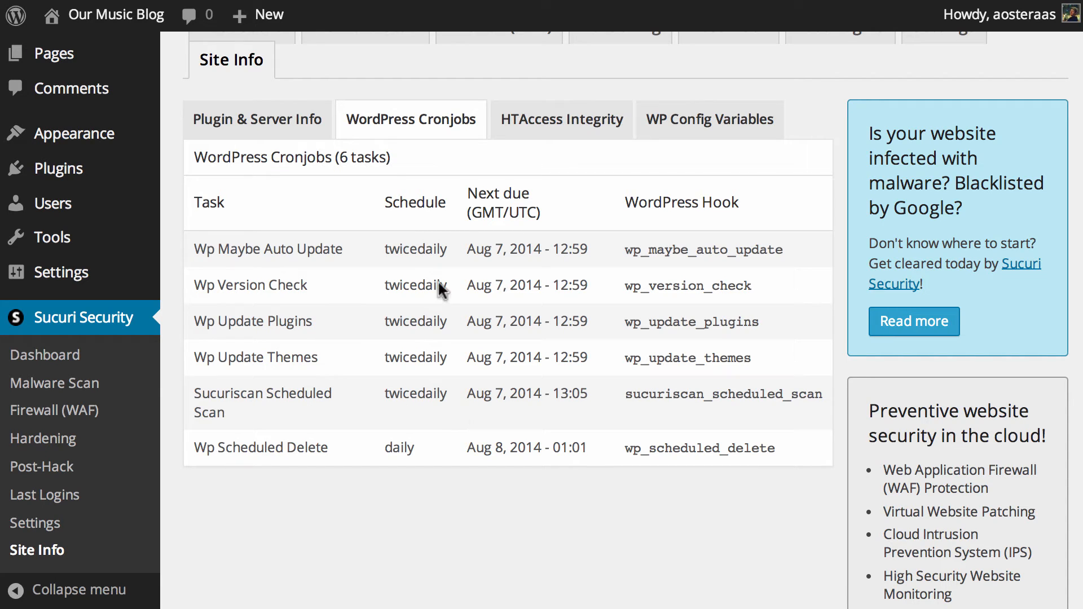
- Show the HTAccess Integrity check with the .htaccess file path and its rewrite rules
{"action": "left_click", "coordinate": [561, 118]}
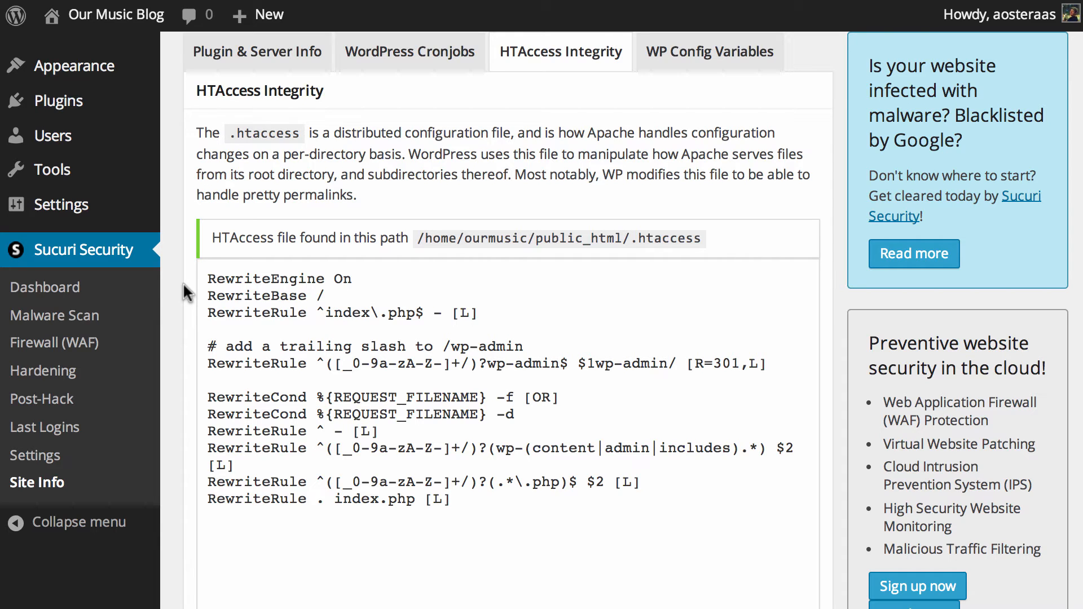
{"action": "scroll", "scroll_direction": "down", "scroll_amount": 3}
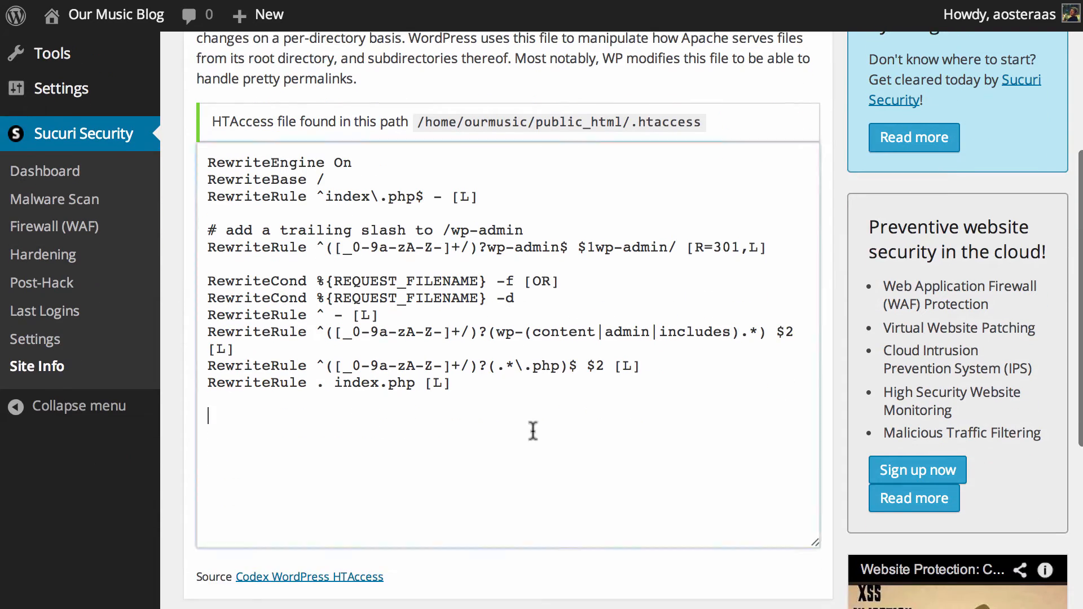
{"action": "scroll", "scroll_direction": "up", "scroll_amount": 3}
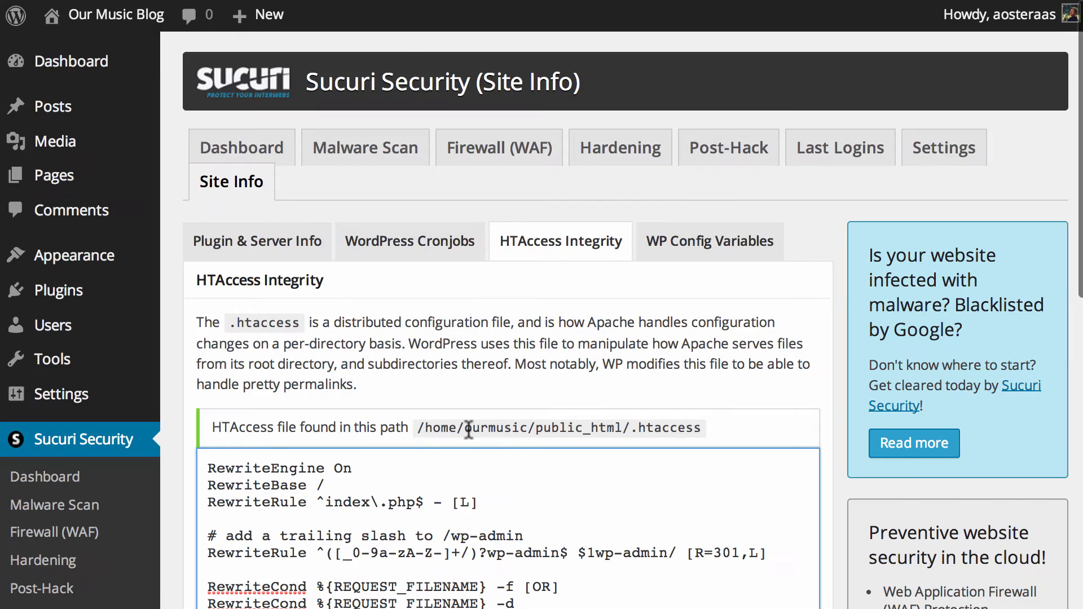
{"action": "mouse_move", "coordinate": [660, 257]}
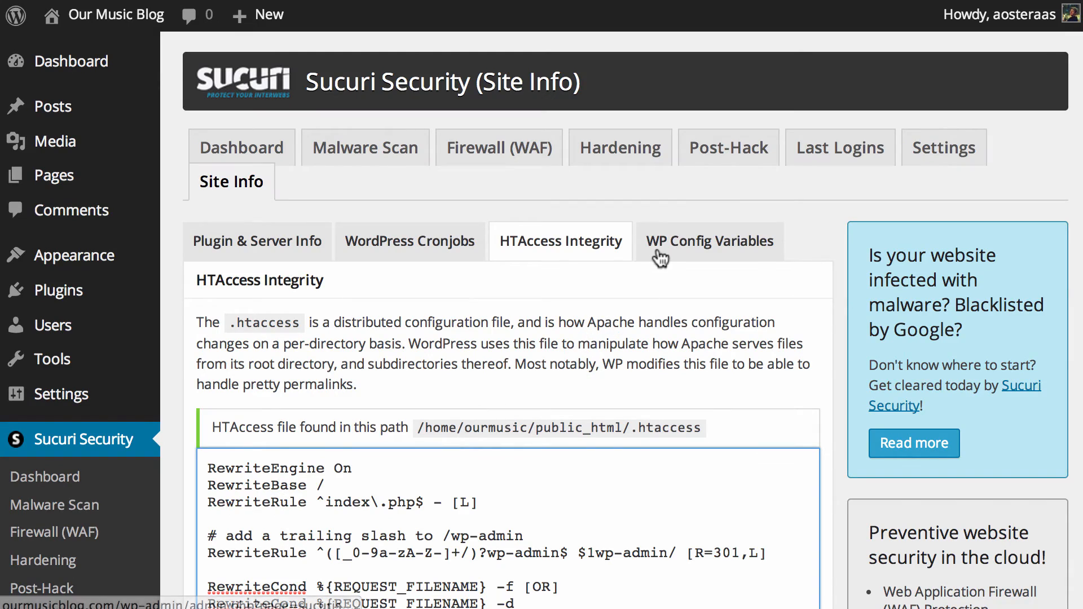
- Show the WP Config Variables list from DB_NAME to WP_DEBUG with database details, keys and salts
{"action": "left_click", "coordinate": [709, 240]}
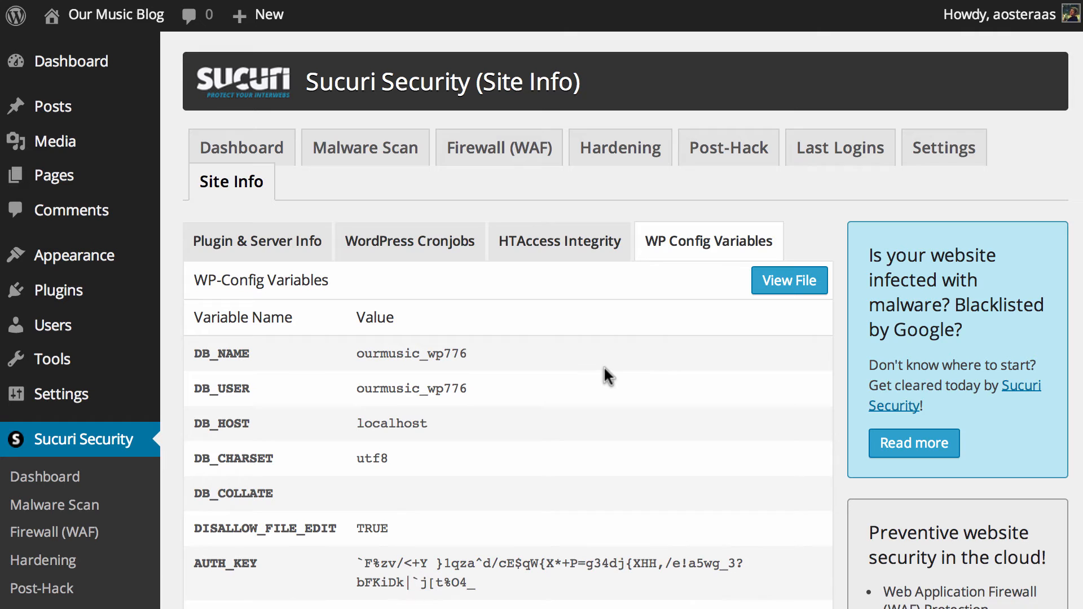
{"action": "mouse_move", "coordinate": [392, 378]}
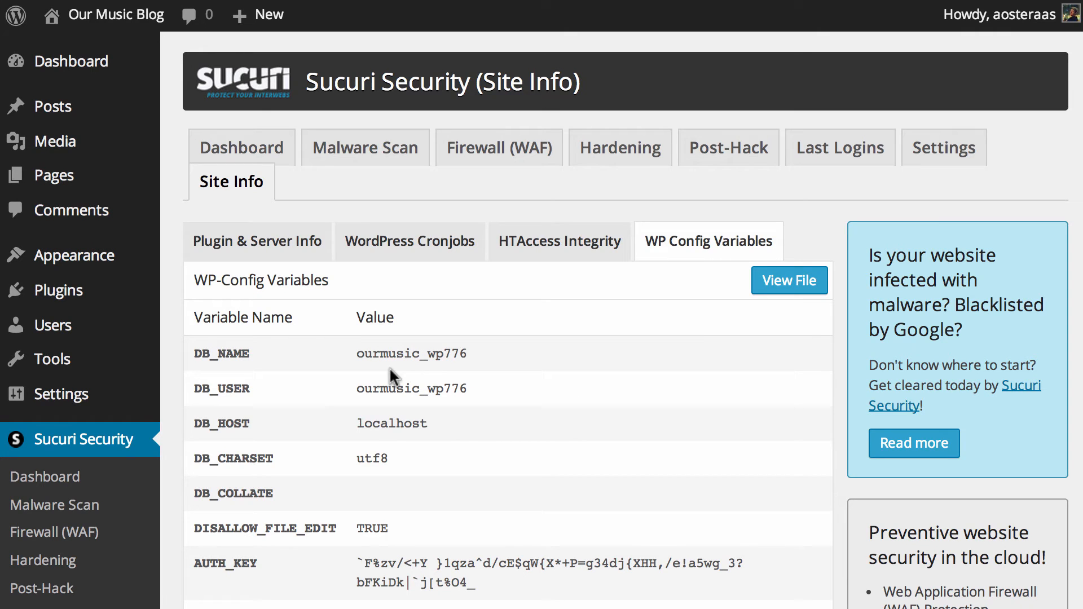
{"action": "scroll", "scroll_direction": "down", "scroll_amount": 3}
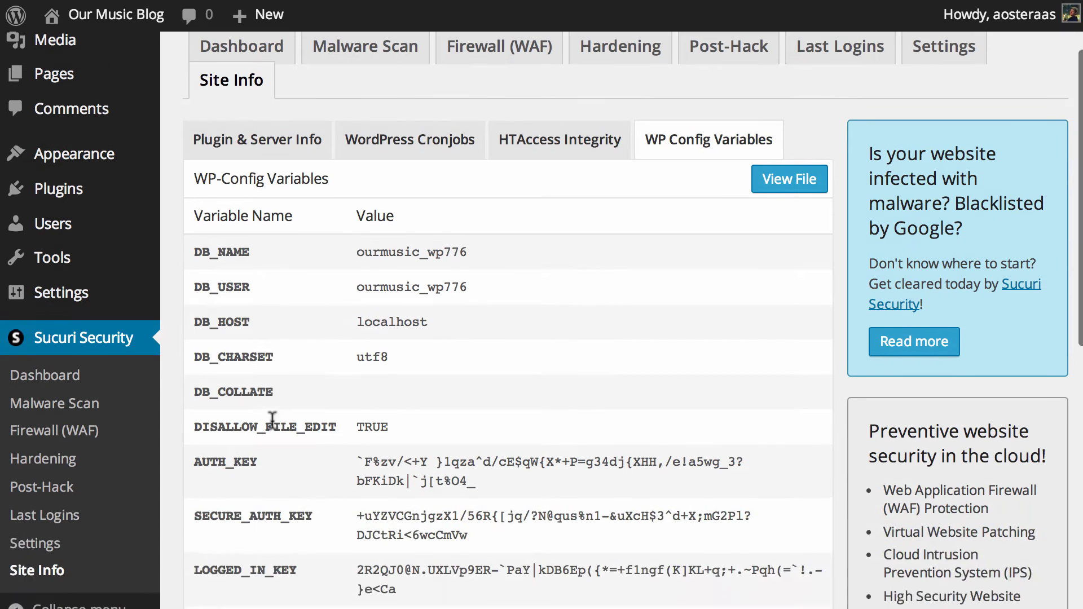
{"action": "scroll", "scroll_direction": "down", "scroll_amount": 3}
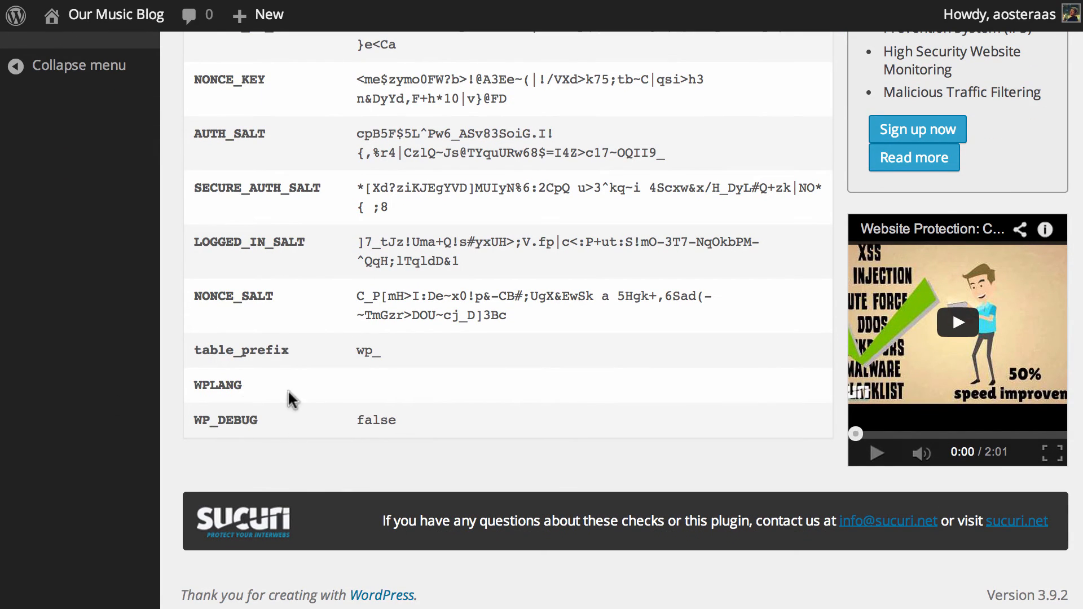
{"action": "scroll", "scroll_direction": "up", "scroll_amount": 3}
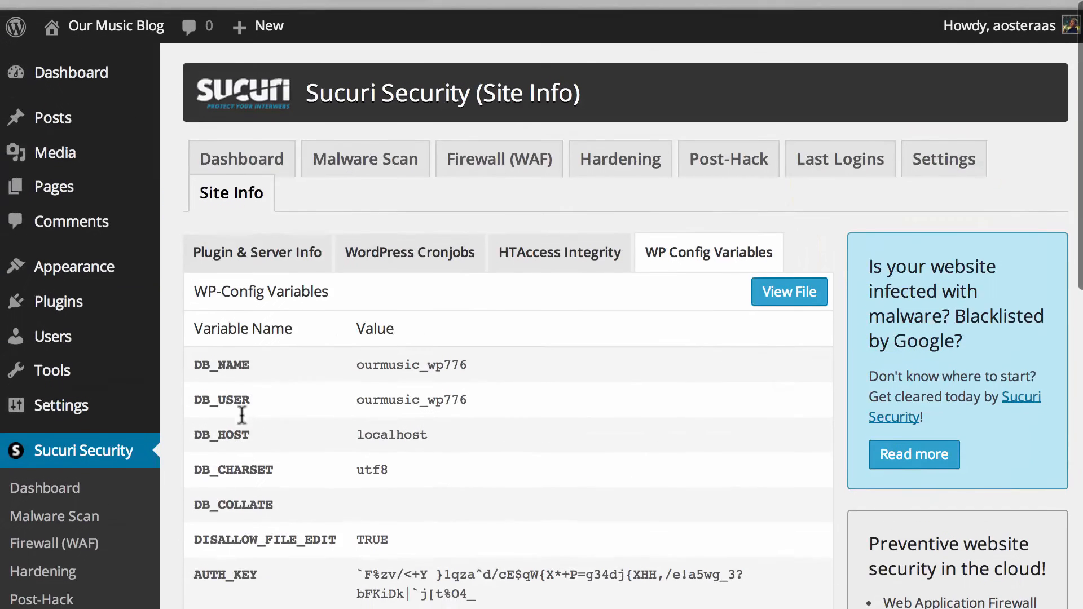